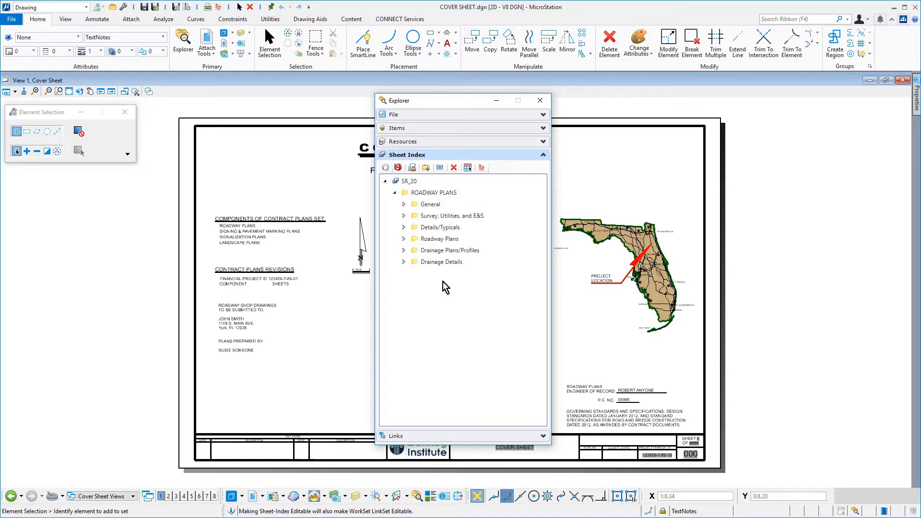
Start adding a sheet to General and choose COVER SHEET.dgn from the Roadway folder.
left_click(430, 203)
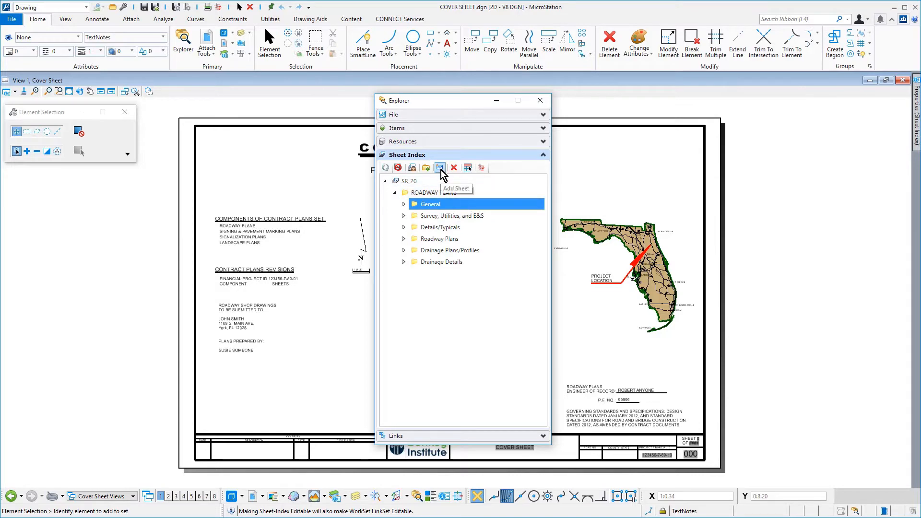
left_click(440, 167)
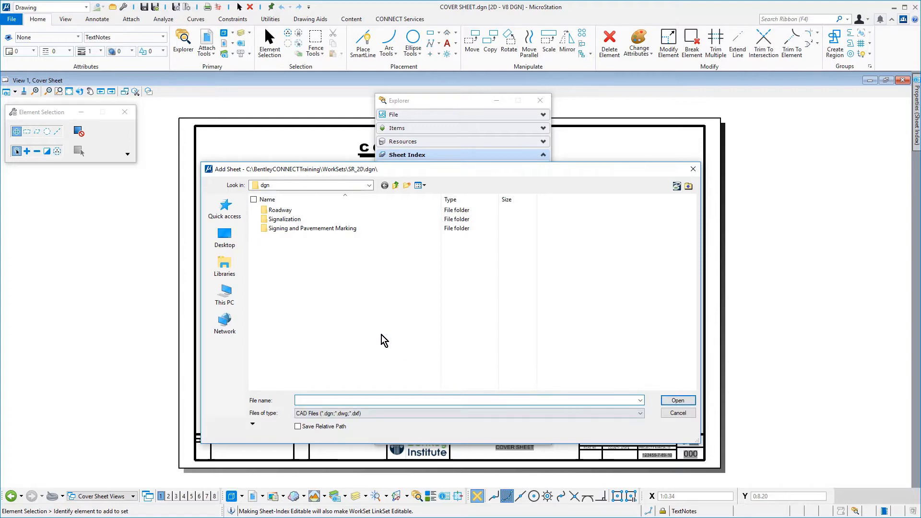
double_click(280, 210)
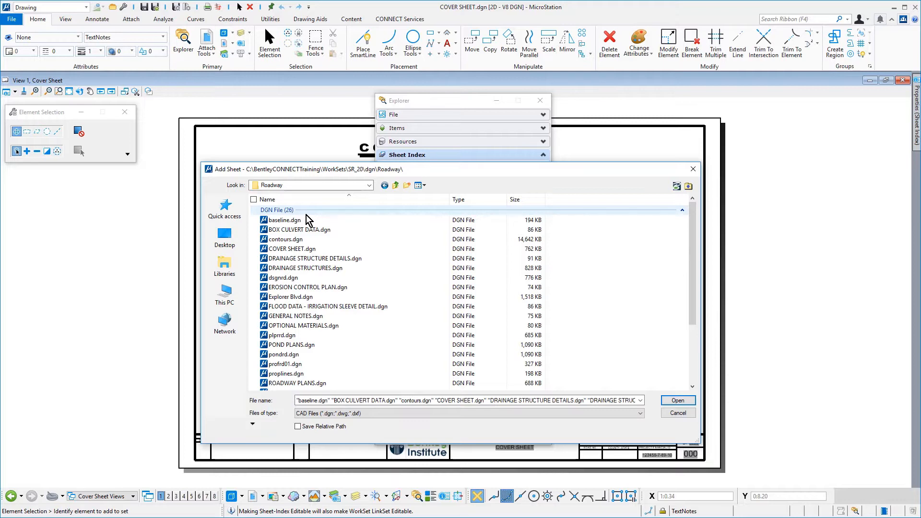
left_click(291, 248)
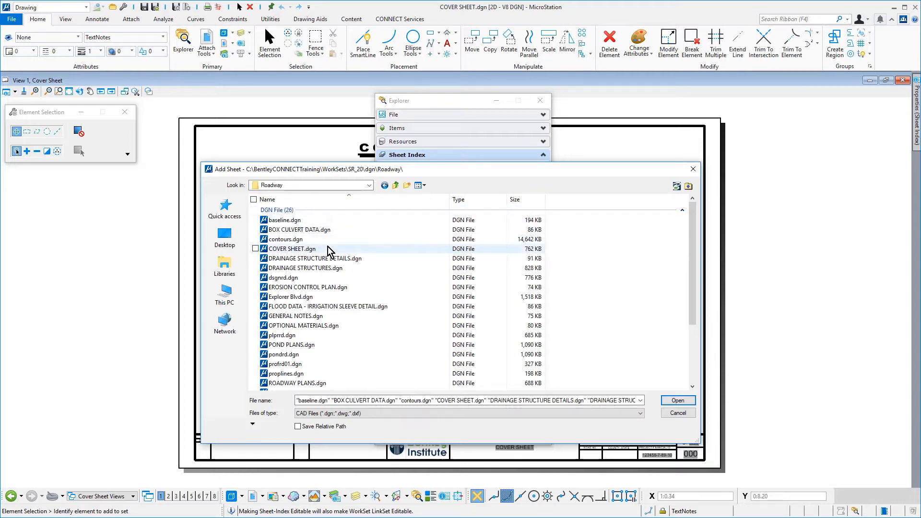
left_click(255, 249)
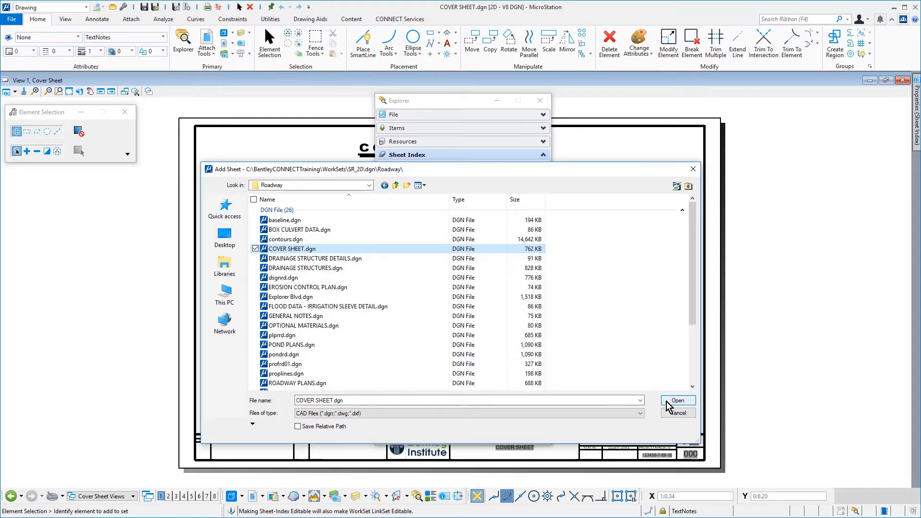
left_click(676, 401)
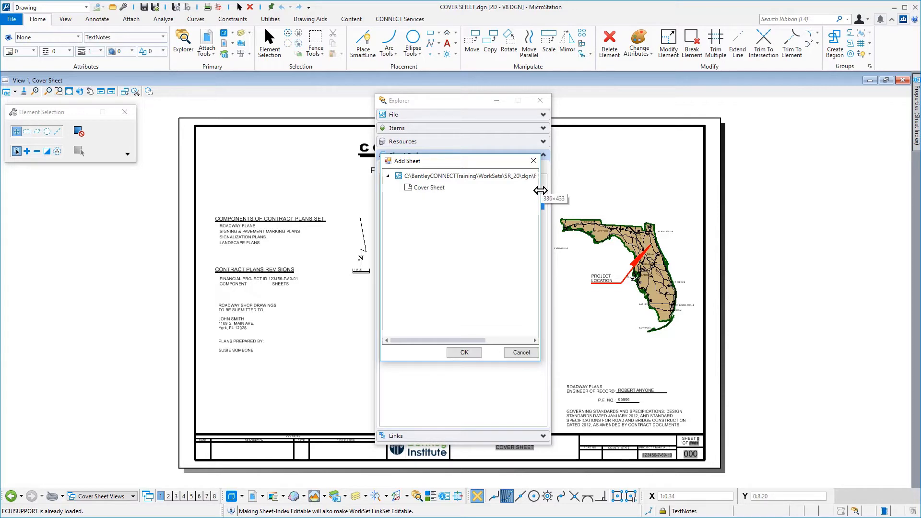
Select the Cover Sheet model and confirm adding it to the General folder.
left_click_drag(540, 190, 618, 190)
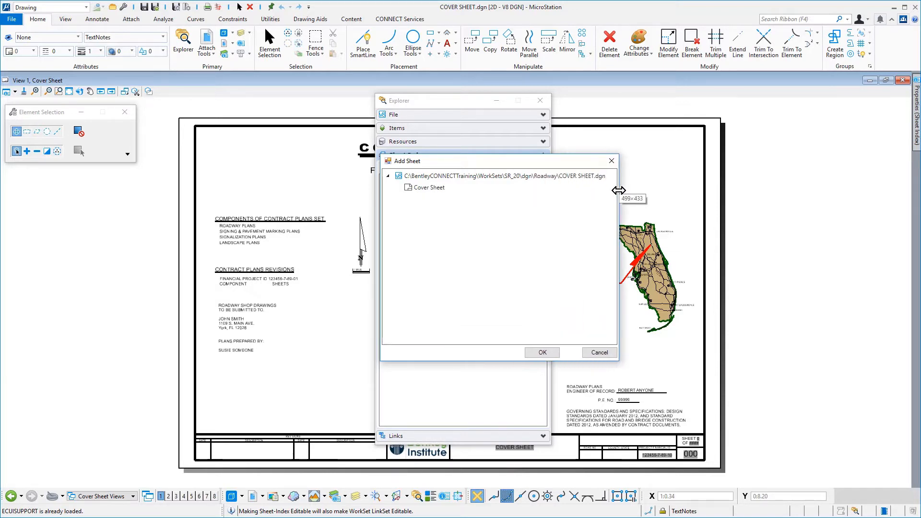
left_click(429, 187)
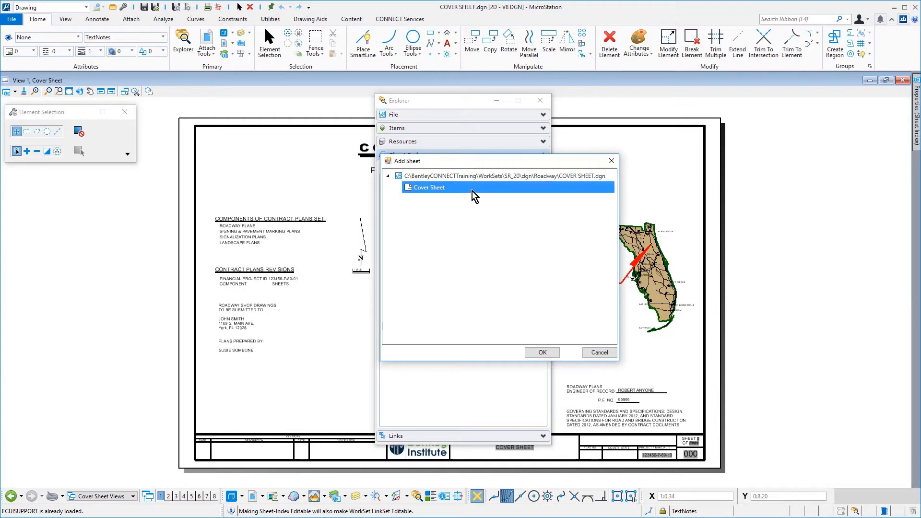
mouse_move(487, 333)
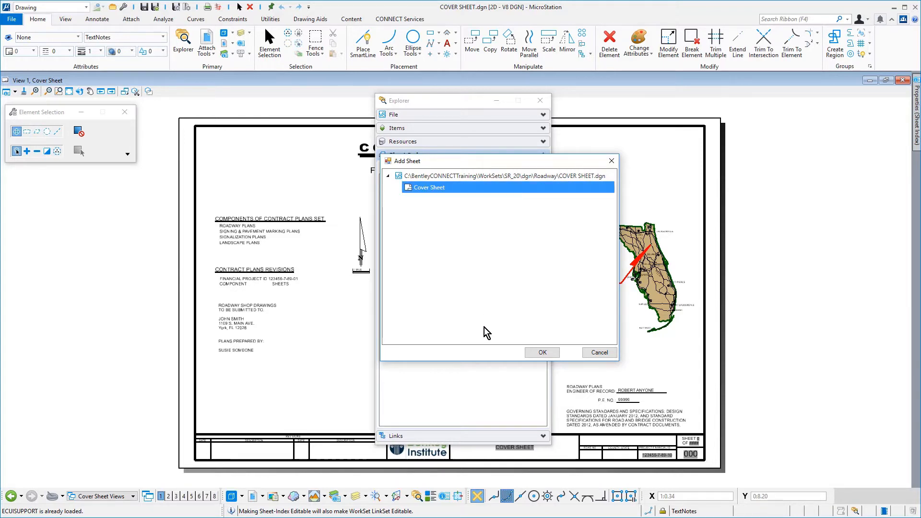
left_click(541, 352)
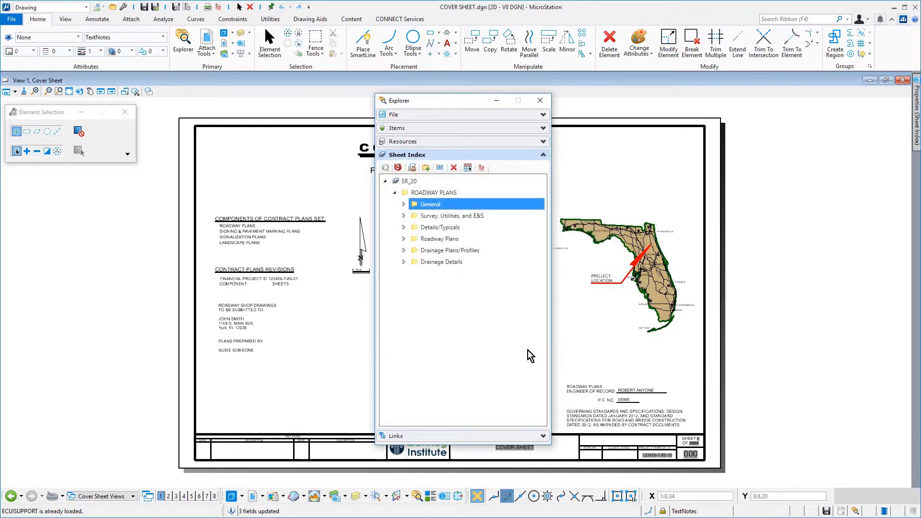
Expand General, select C-01 Cover Sheet and zoom to the title block showing Sheet 1 of 1, C-01.
left_click(430, 204)
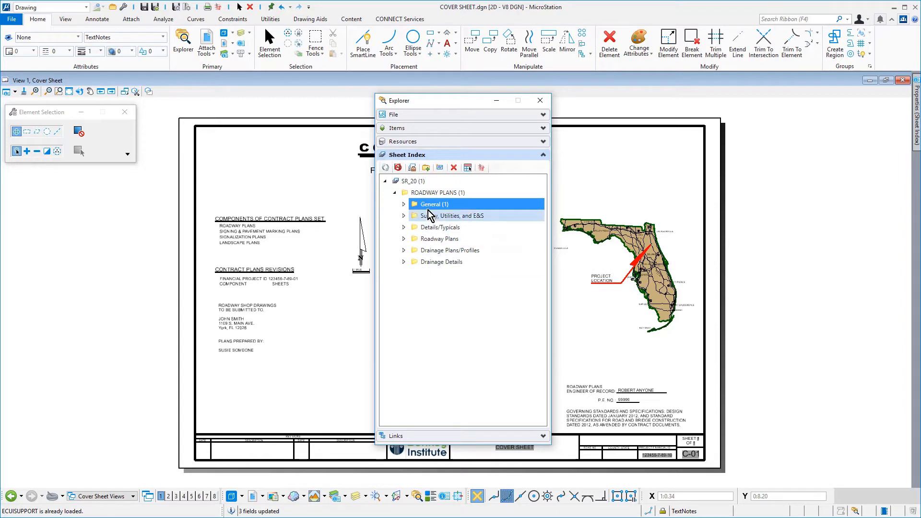
left_click(404, 204)
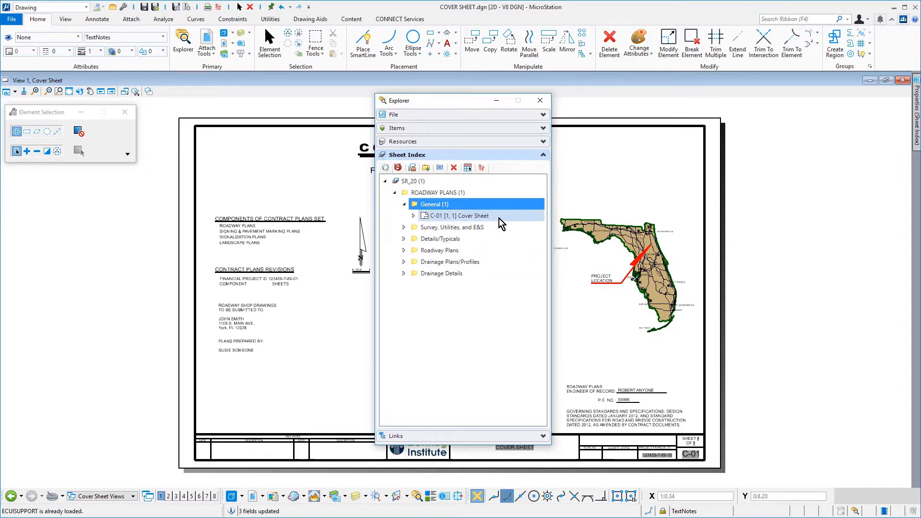
left_click(461, 216)
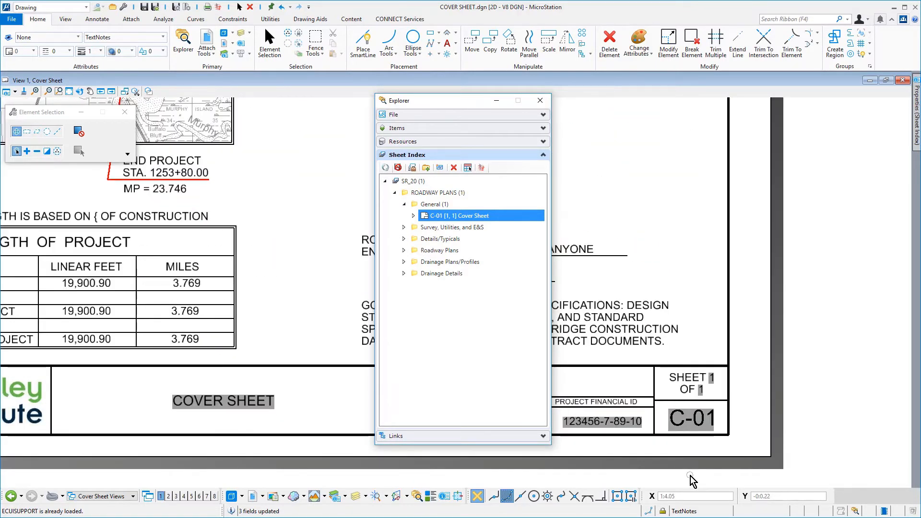
double_click(691, 418)
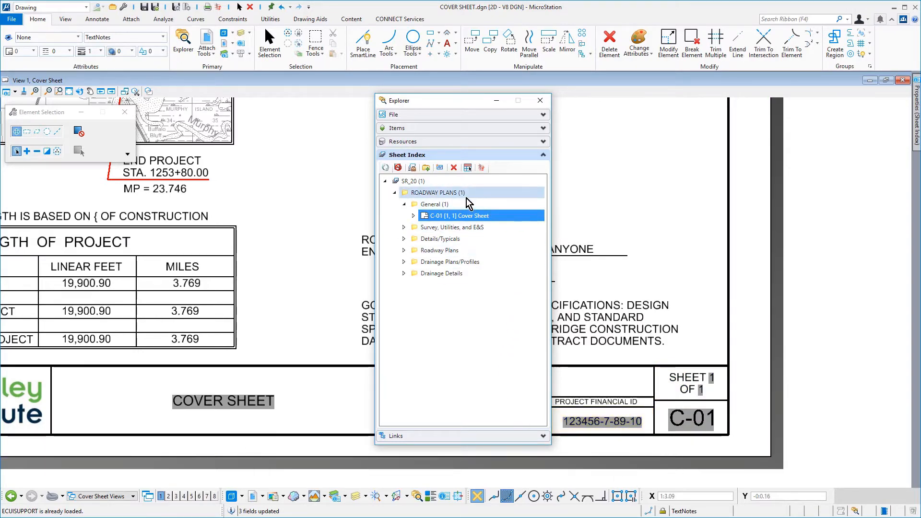
Start adding another sheet to General and choose GENERAL NOTES.dgn from Roadway.
left_click(435, 203)
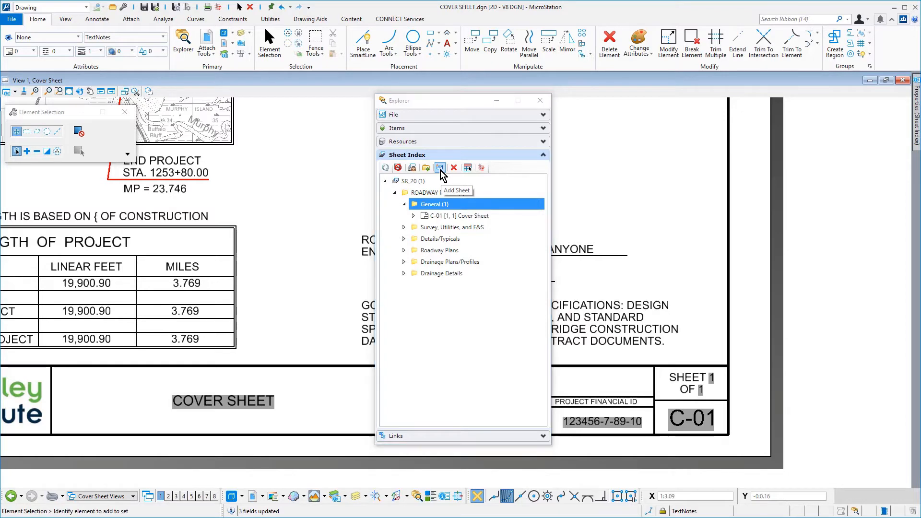
left_click(439, 167)
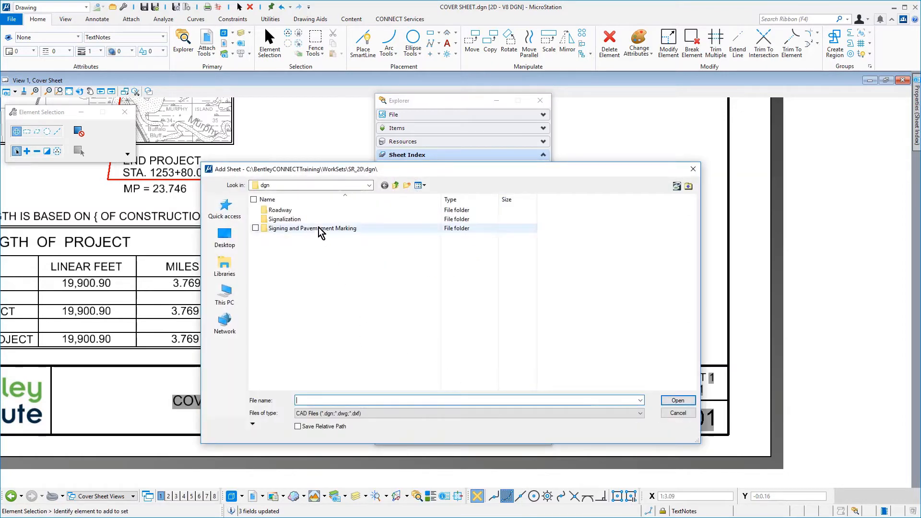
left_click(279, 210)
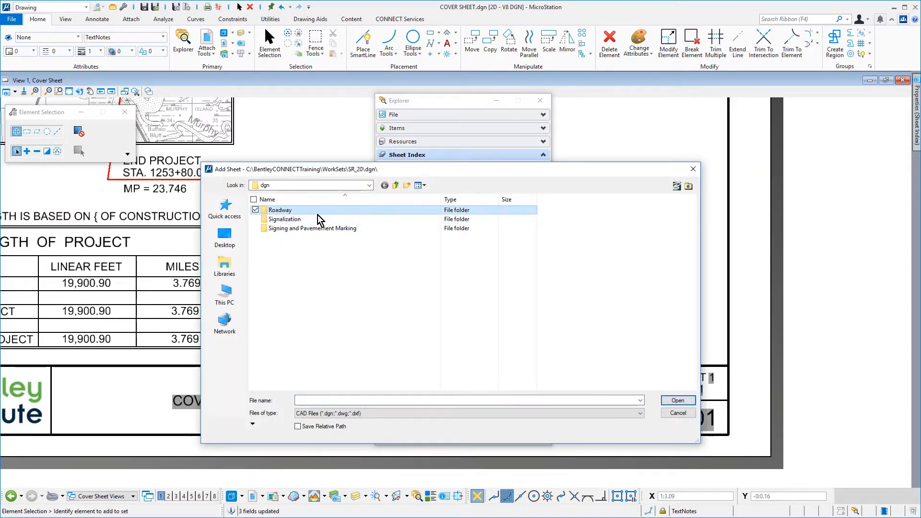
double_click(279, 210)
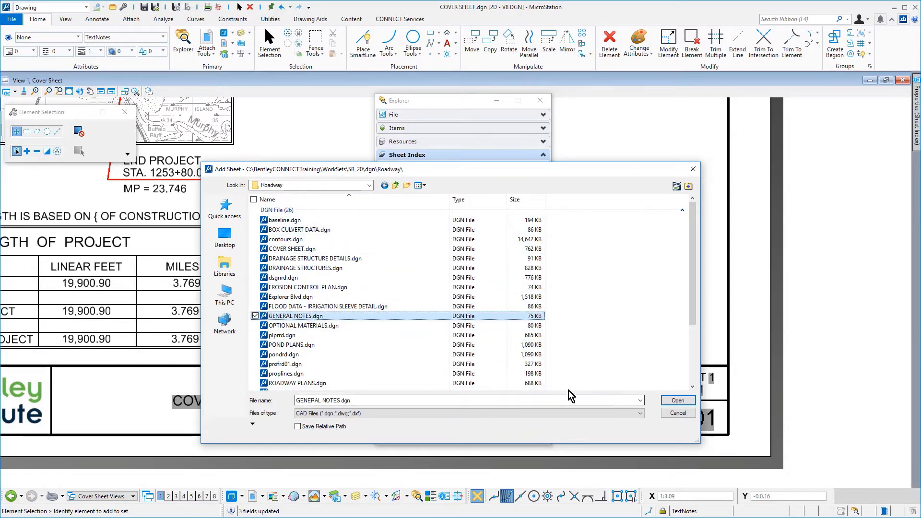
left_click(677, 400)
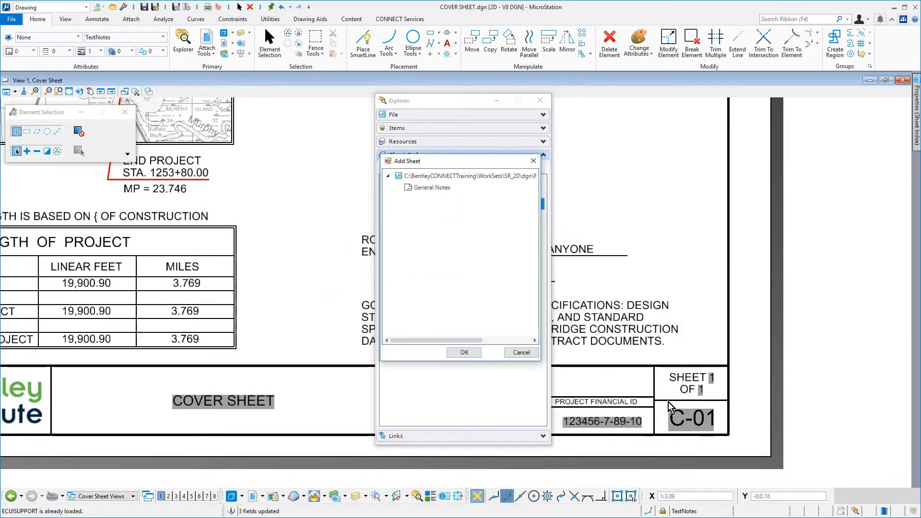
Select the General Notes model and confirm, which fails as outside the active WorkSet.
left_click(432, 187)
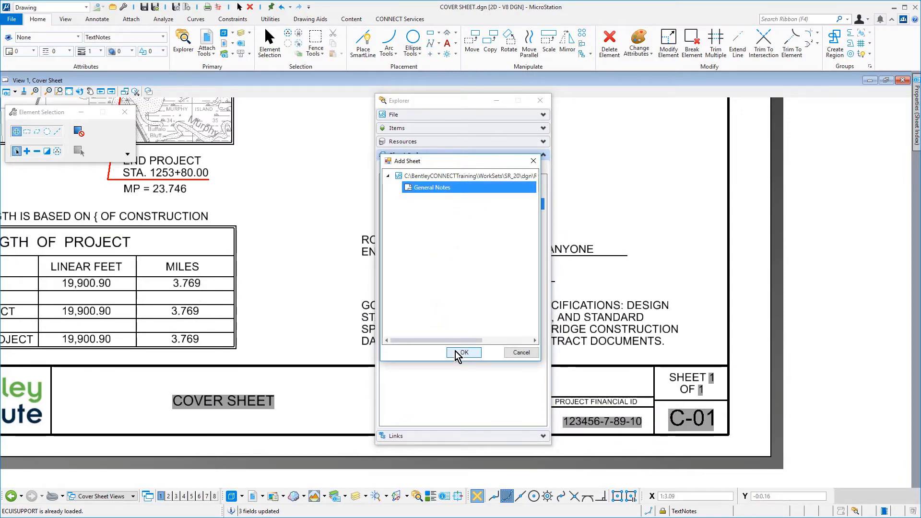
left_click(463, 352)
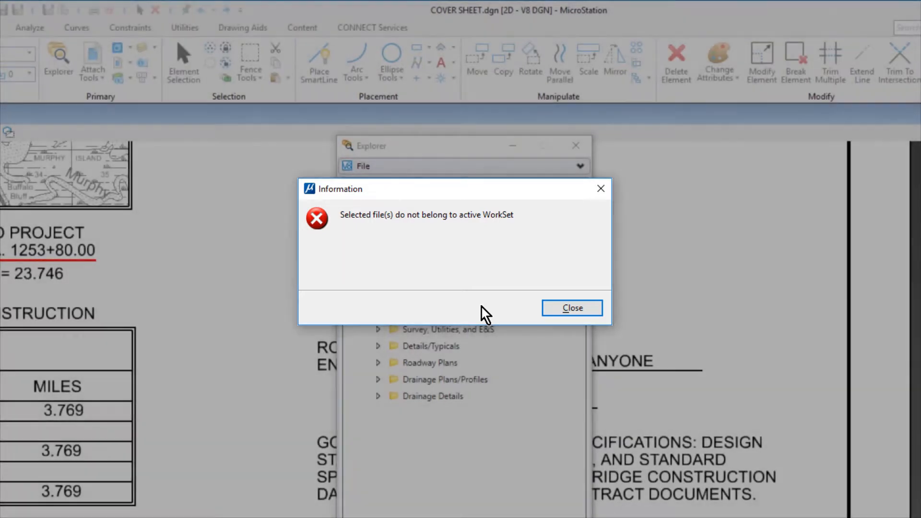
Dismiss the WorkSet error and begin opening GENERAL NOTES.dgn via File > Open > Browse.
left_click(570, 308)
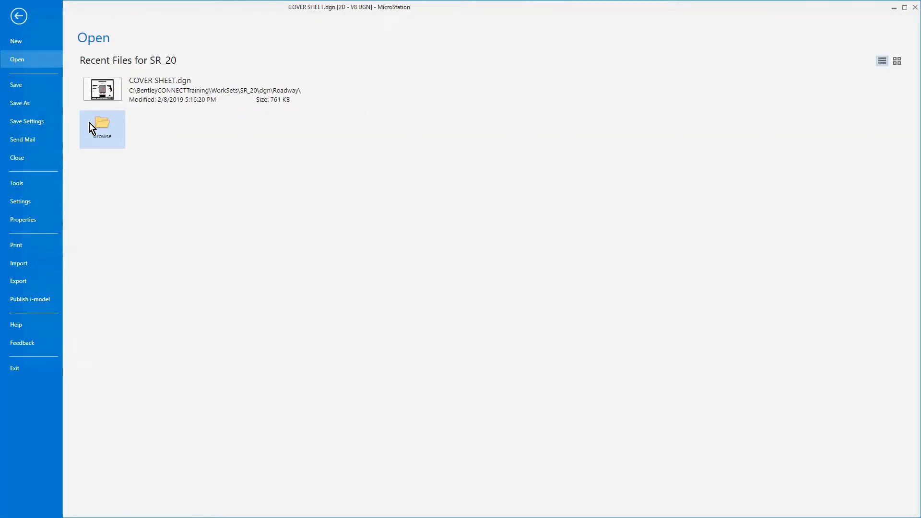
left_click(101, 125)
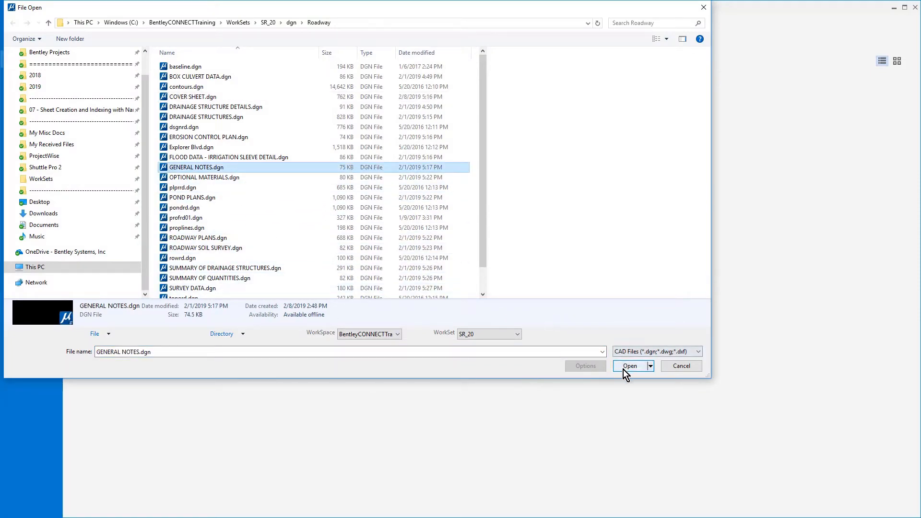
left_click(630, 366)
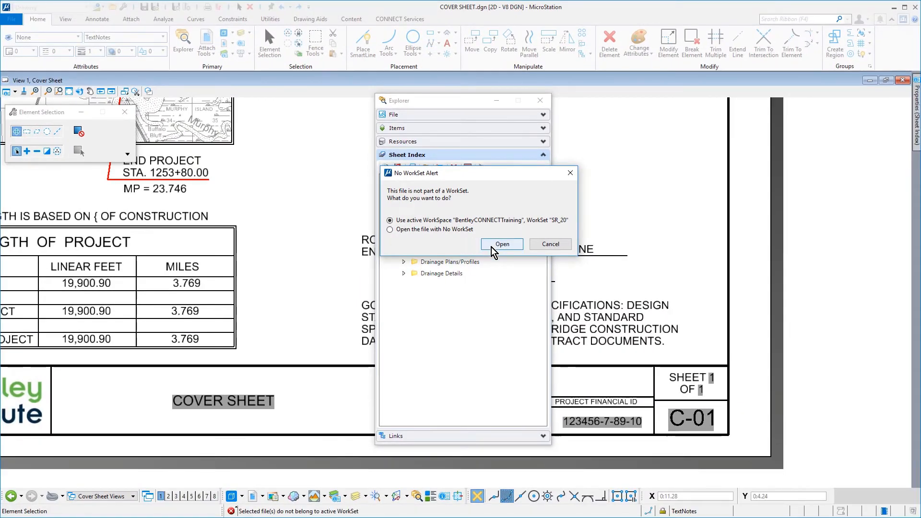
Open GENERAL NOTES.dgn using the active SR_20 WorkSet from the No WorkSet Alert.
left_click(501, 244)
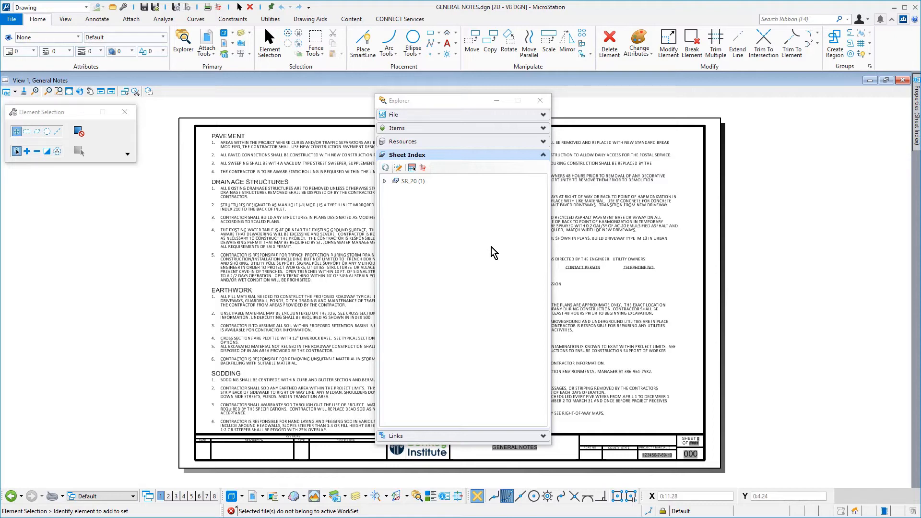
mouse_move(399, 167)
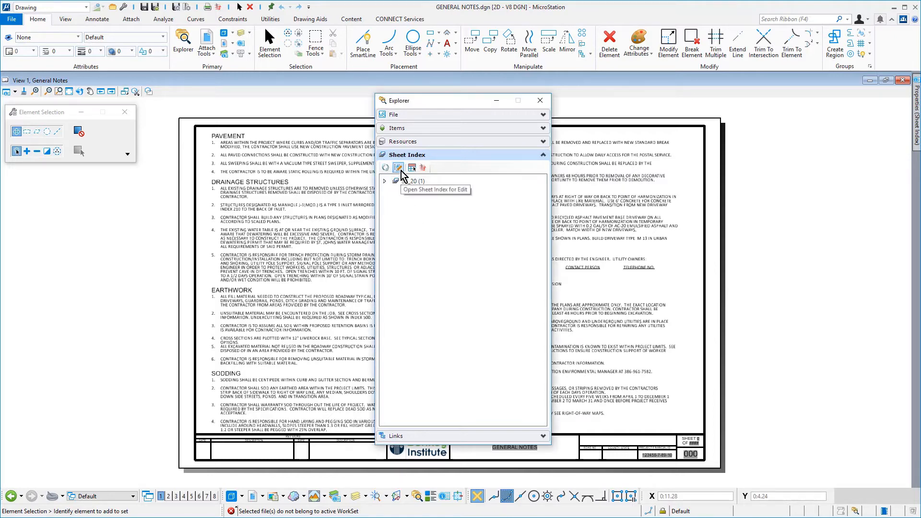
Make the sheet index editable and choose GENERAL NOTES.dgn from Roadway for the General folder.
left_click(399, 168)
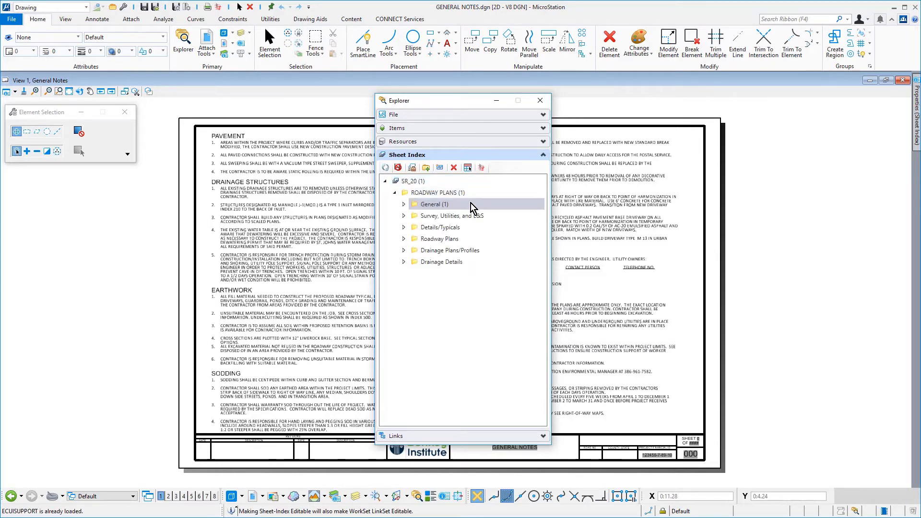
left_click(433, 204)
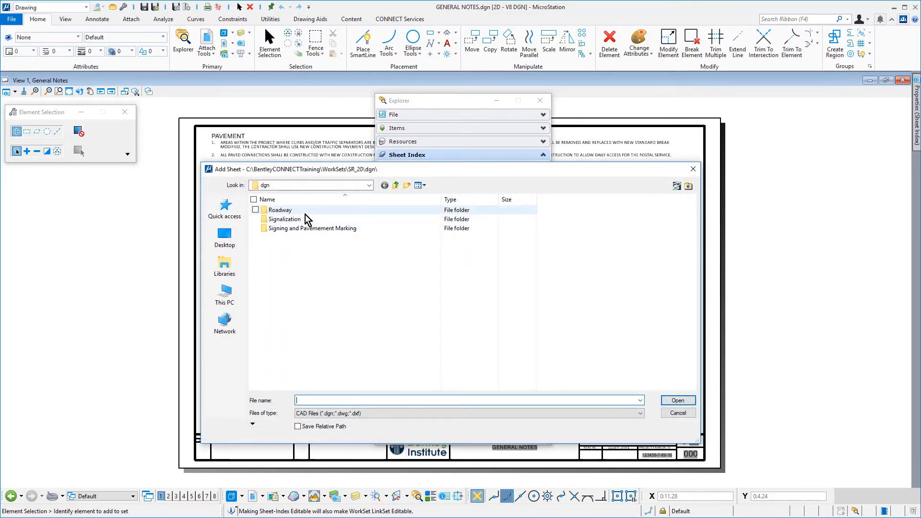
double_click(279, 210)
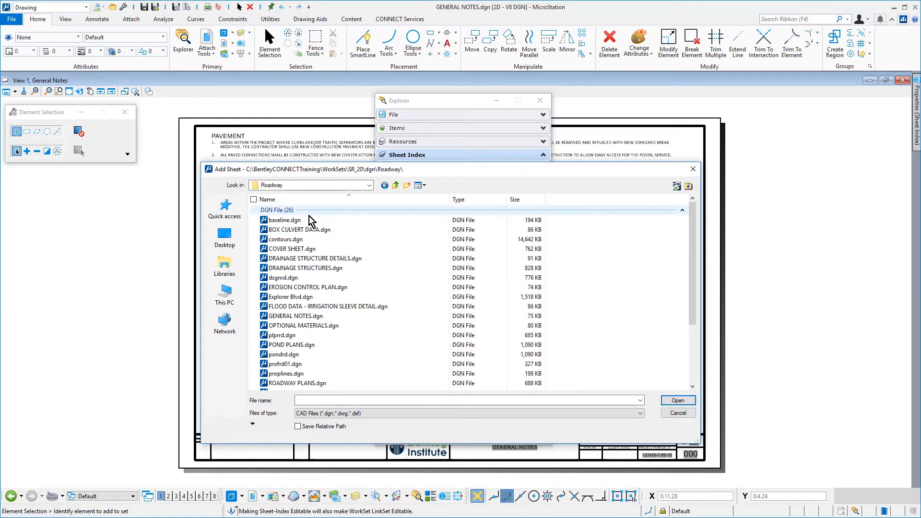
left_click(294, 316)
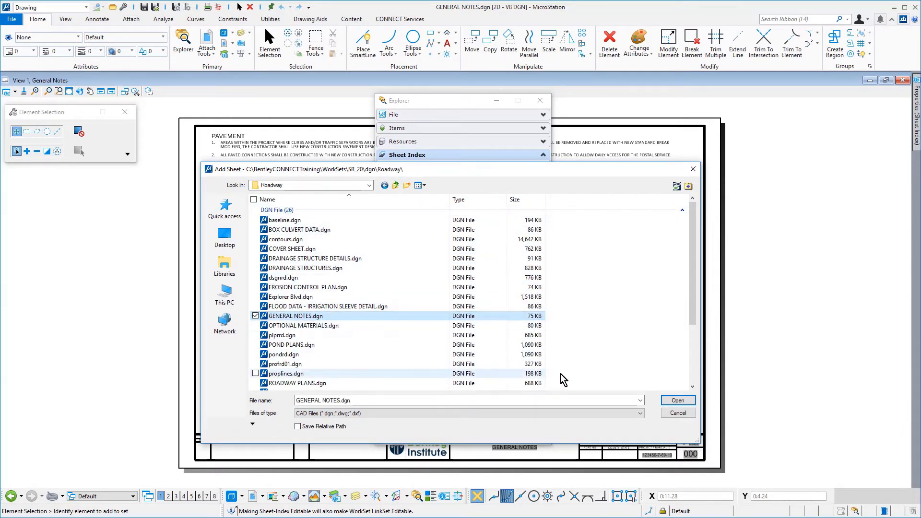
left_click(676, 400)
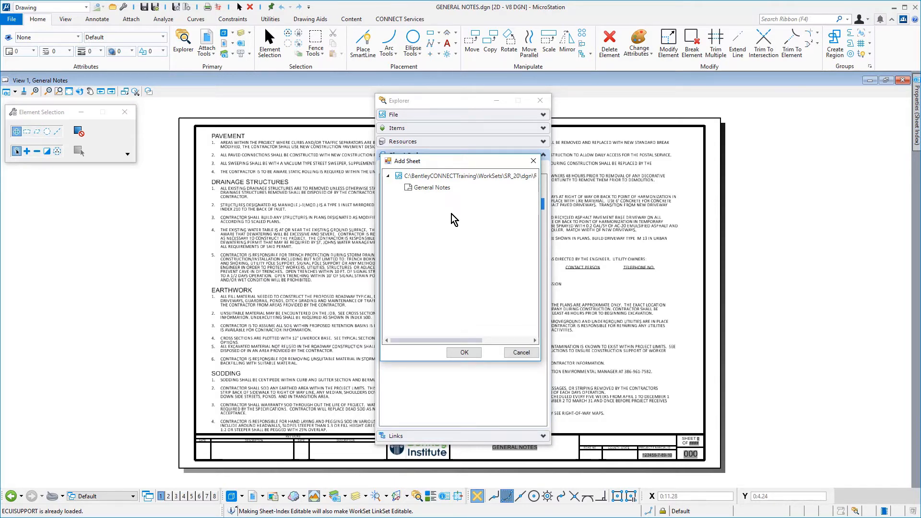
Select the General Notes model and confirm adding it to General as sheet C-02.
left_click(433, 187)
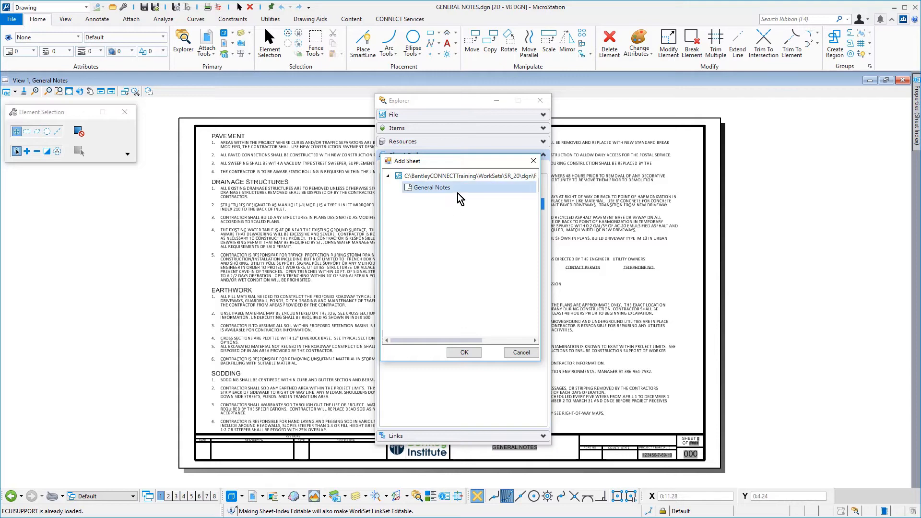
left_click(431, 188)
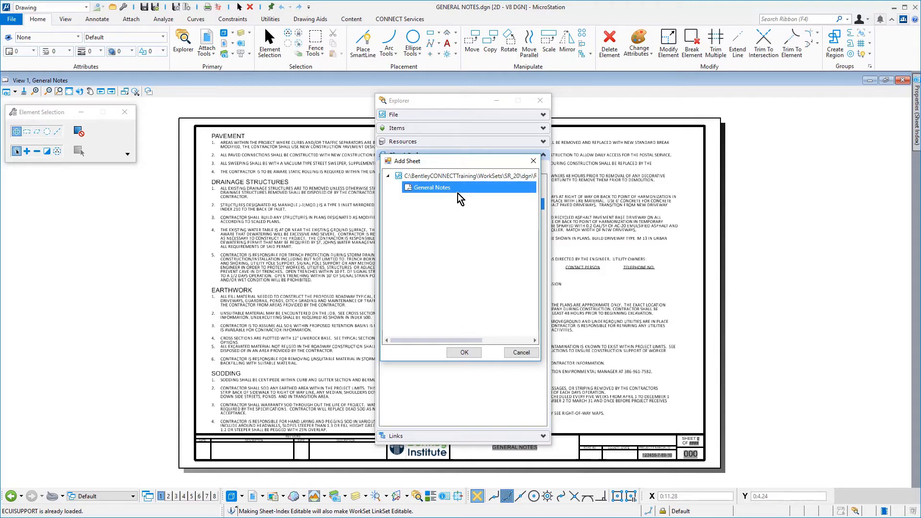
left_click(463, 352)
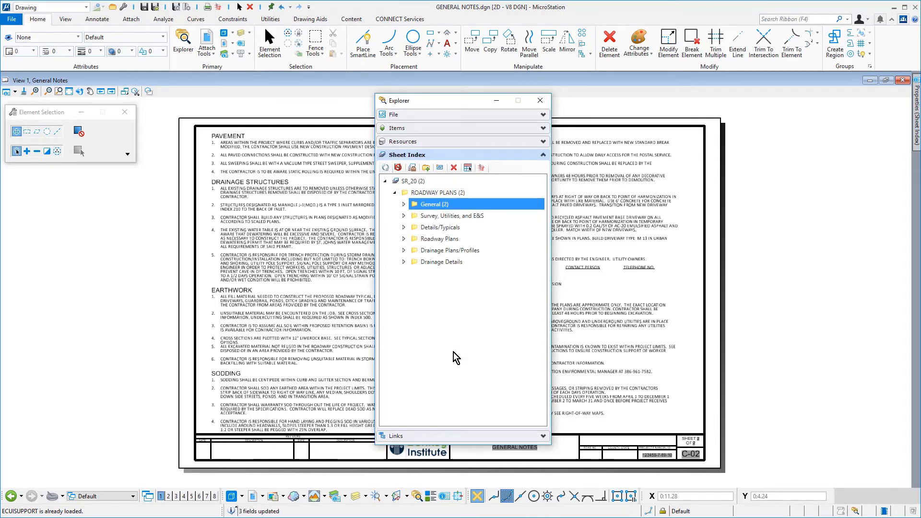
Expand General and open the Cover Sheet drawing from its C-01 entry.
left_click(404, 206)
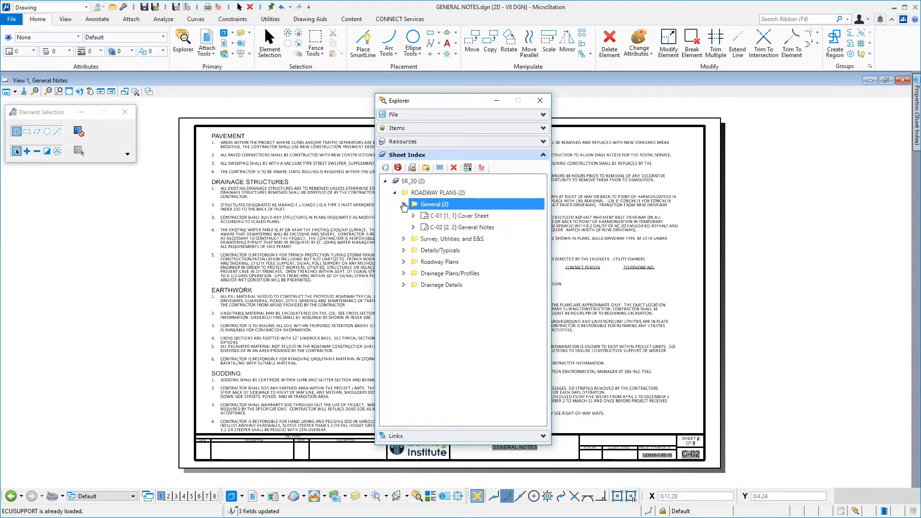
left_click(462, 216)
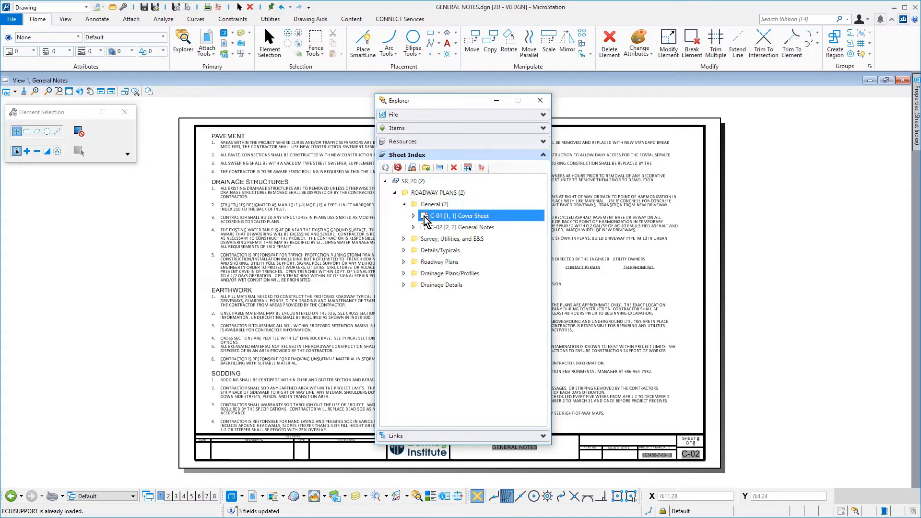
double_click(461, 216)
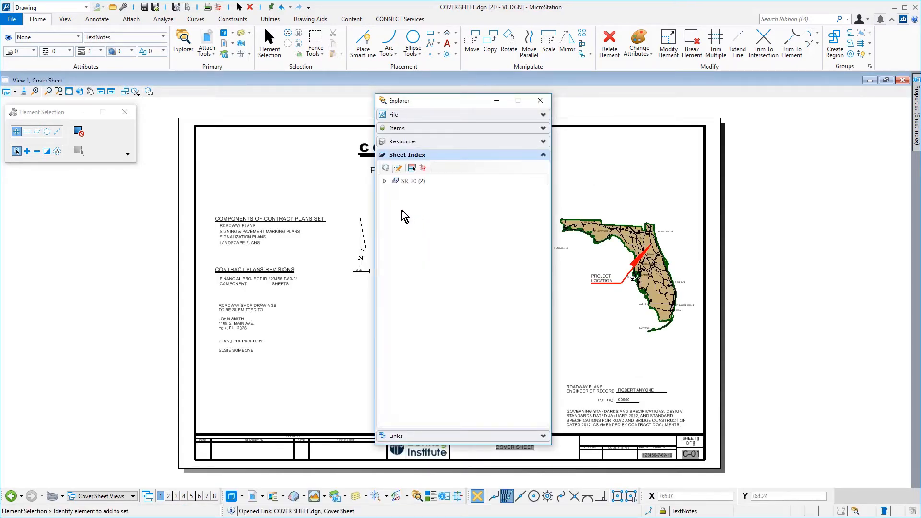
Expand SR_20 and ROADWAY PLANS and make the sheet index editable again.
left_click(384, 182)
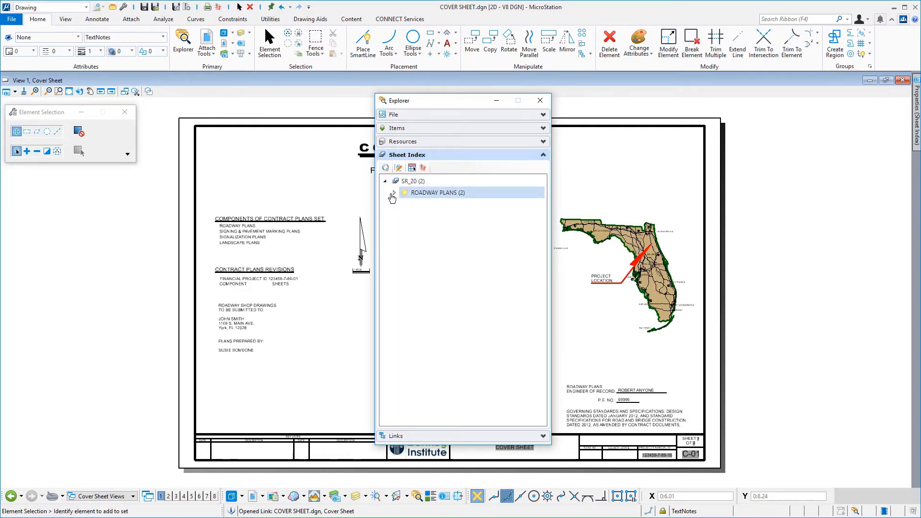
left_click(397, 167)
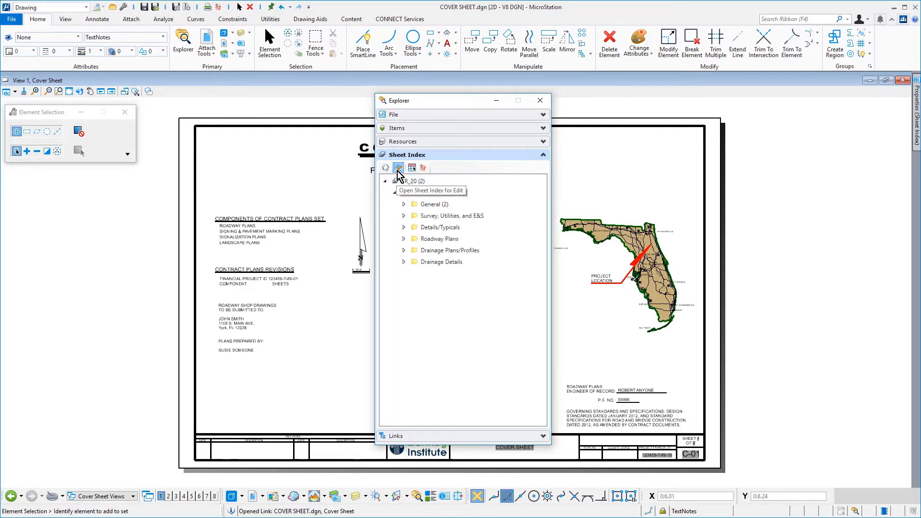
left_click(398, 167)
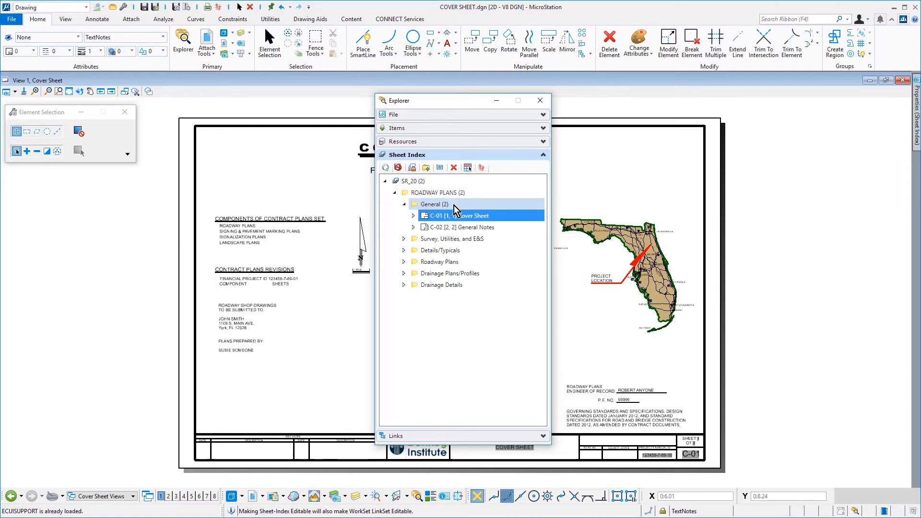
left_click(434, 204)
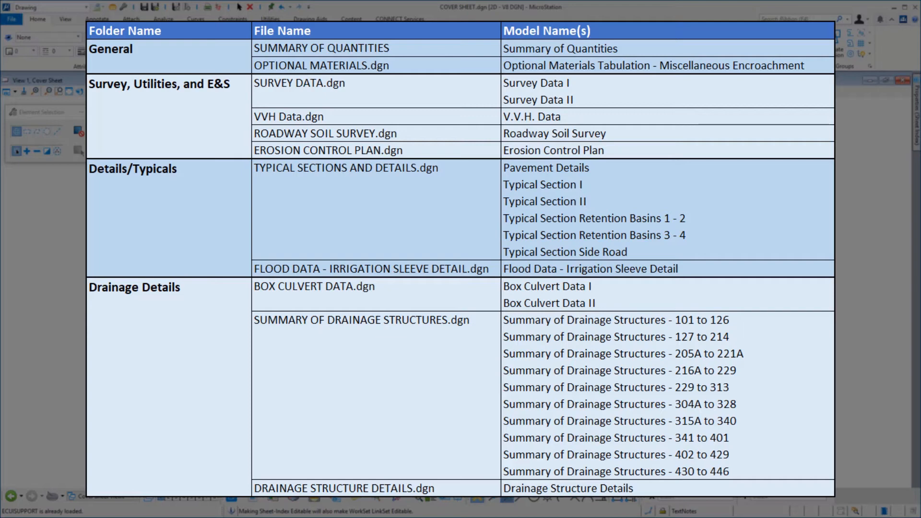
left_click(135, 287)
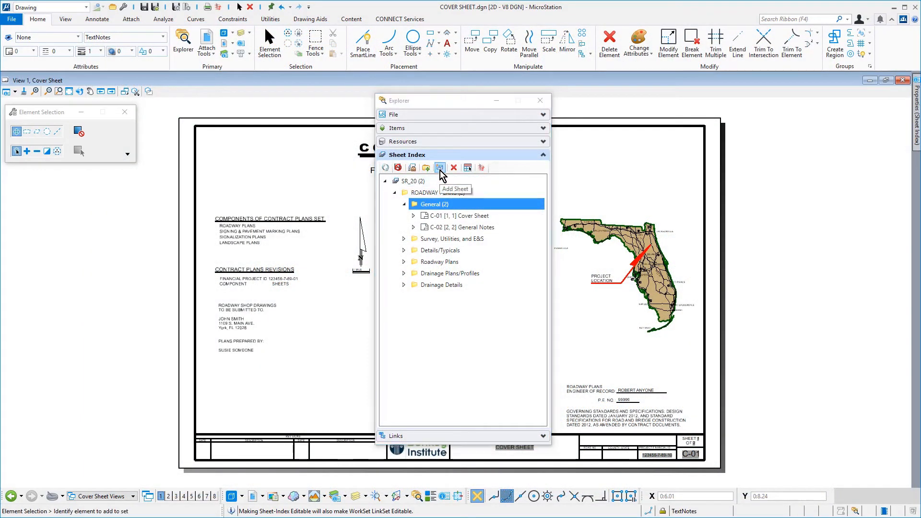
Add Summary Of Quantities and the optional materials tabulation sheets to General.
left_click(439, 167)
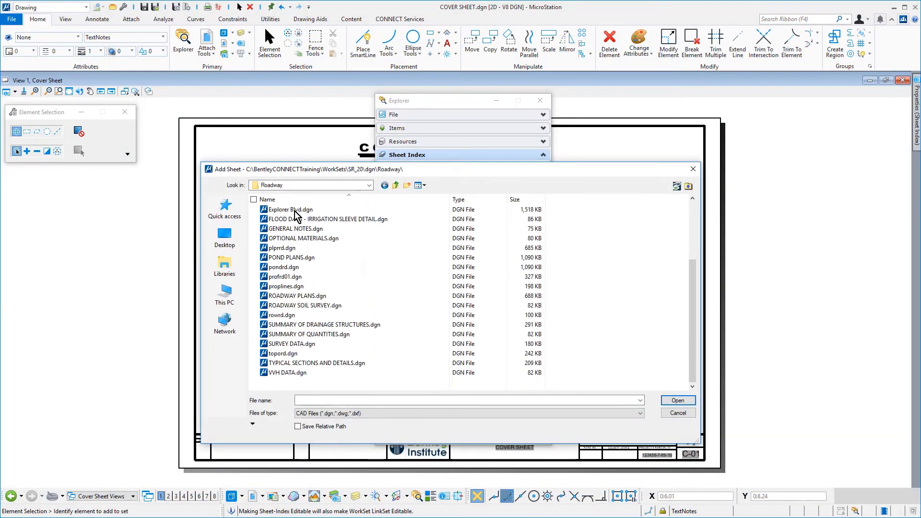
left_click(308, 334)
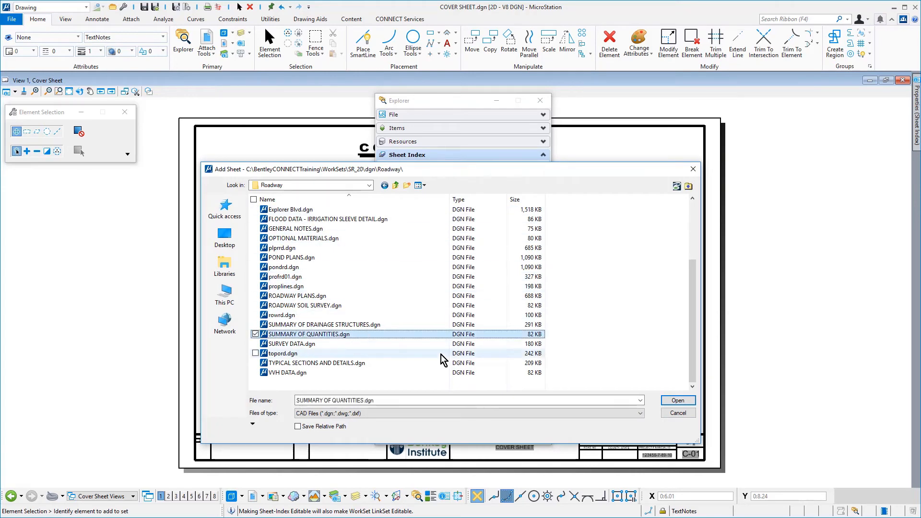
left_click(676, 400)
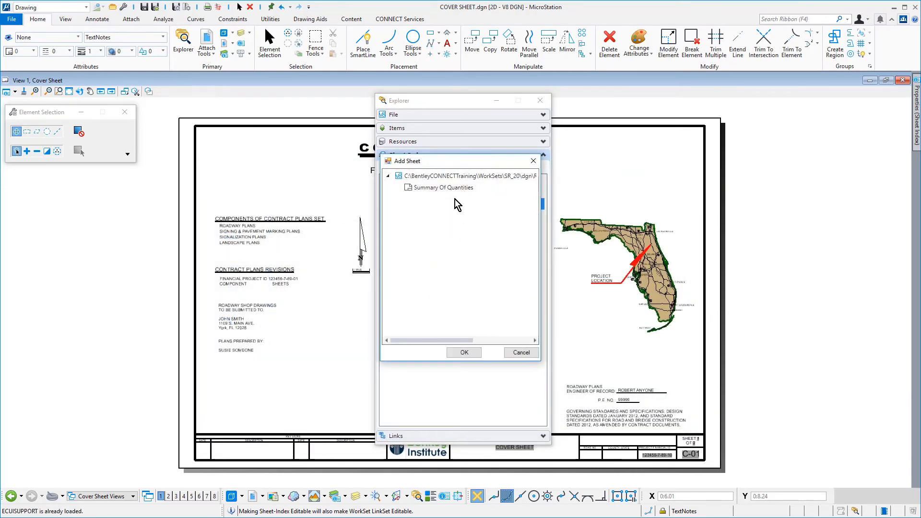
left_click(464, 352)
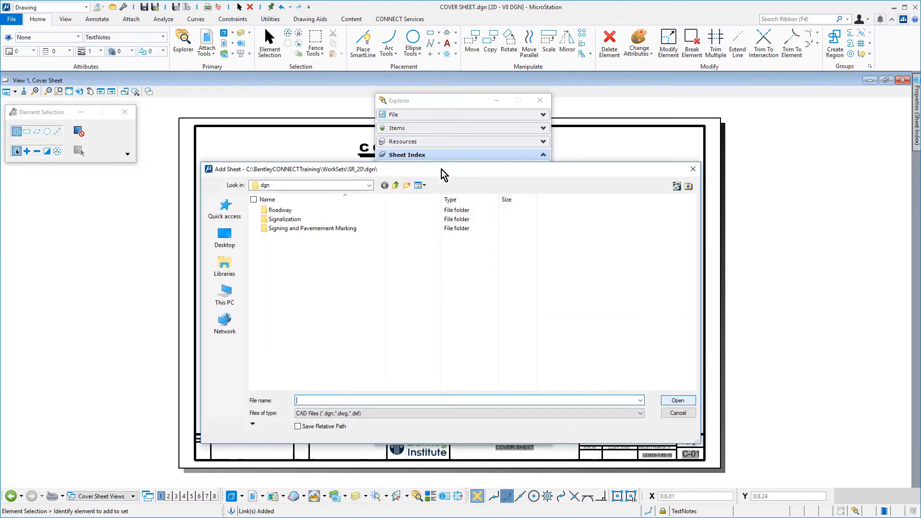
double_click(279, 211)
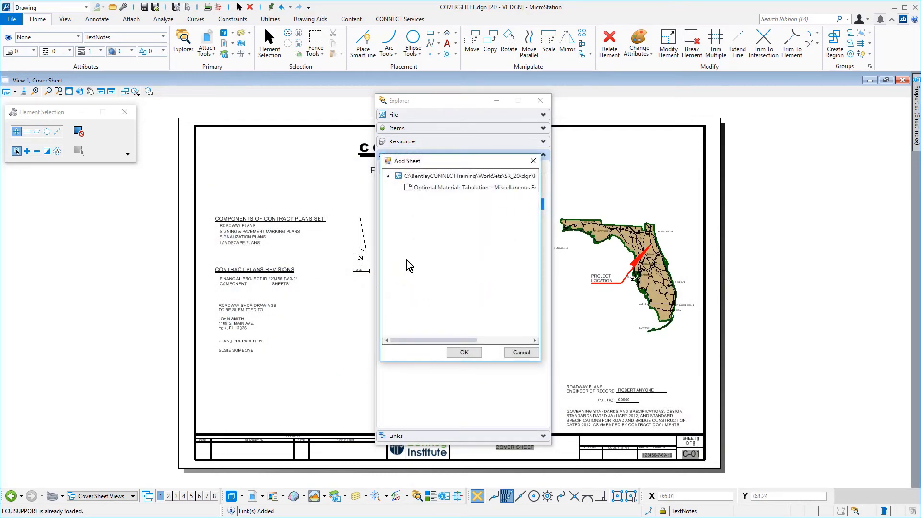
left_click(463, 352)
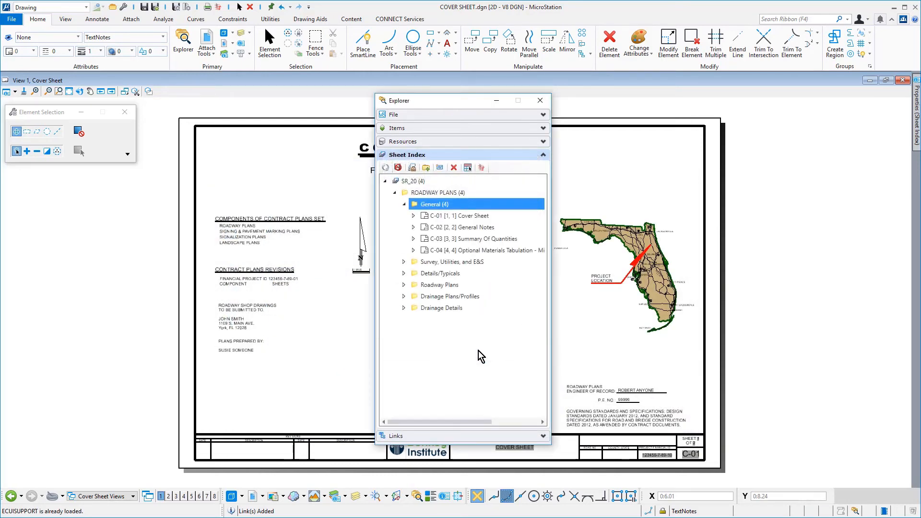
Add Survey Data I and II sheets under Survey, Utilities, and E&S.
left_click(412, 215)
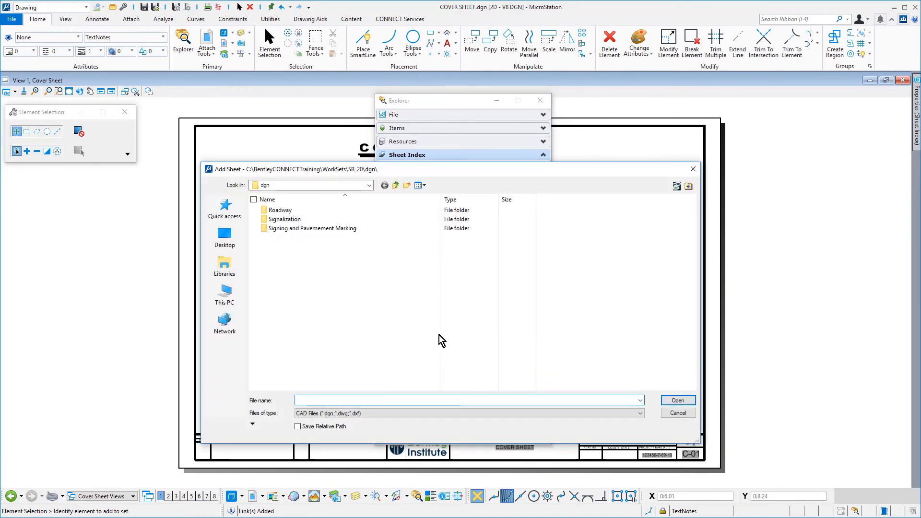
double_click(279, 210)
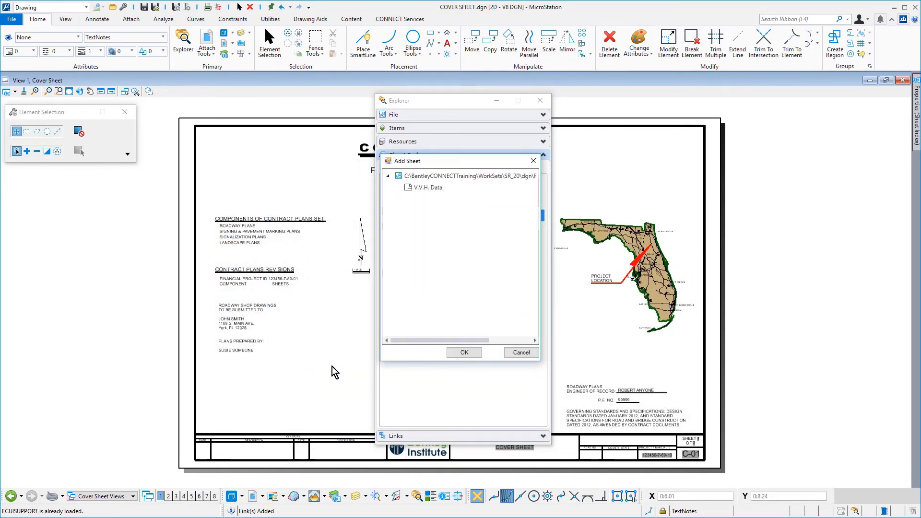
left_click(463, 352)
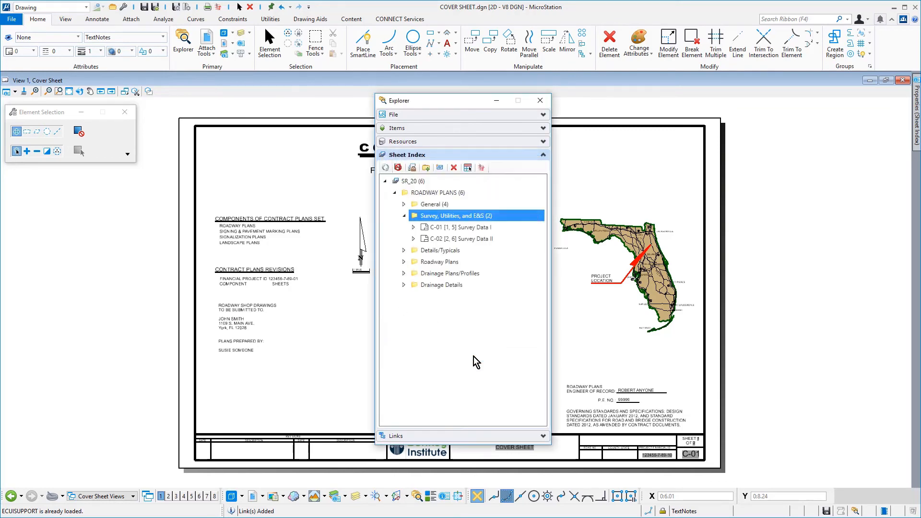